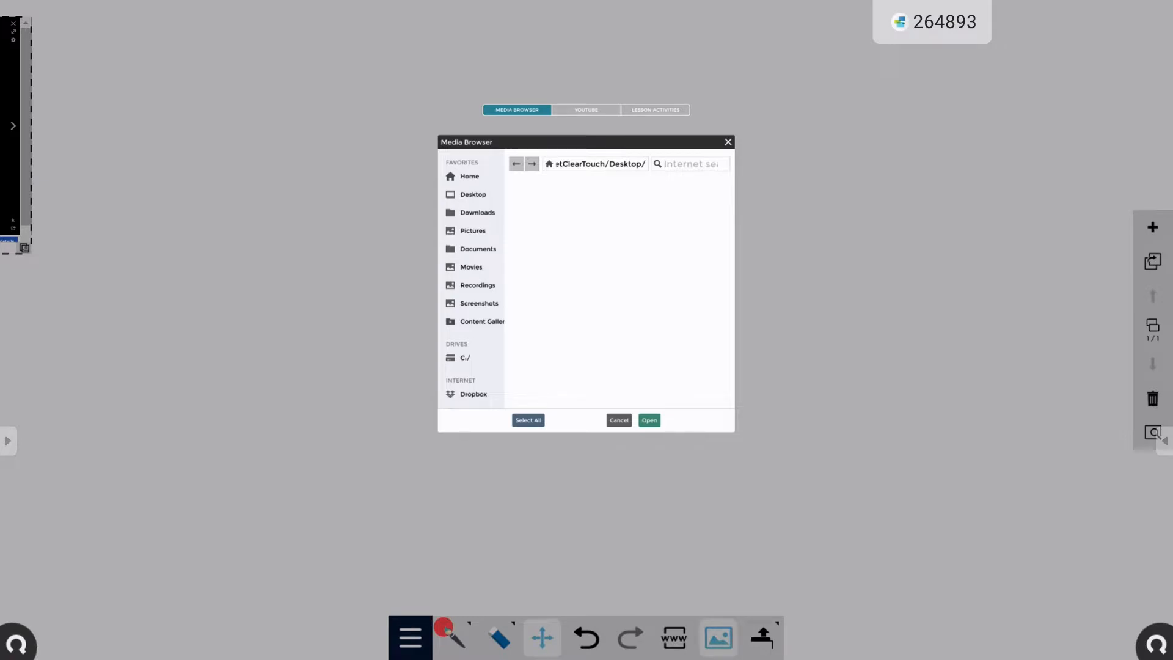
Step: Switch the media browser to YouTube and enter 'science lessons spa' in the video search box
{"action": "scroll", "scroll_direction": "down", "scroll_amount": 3}
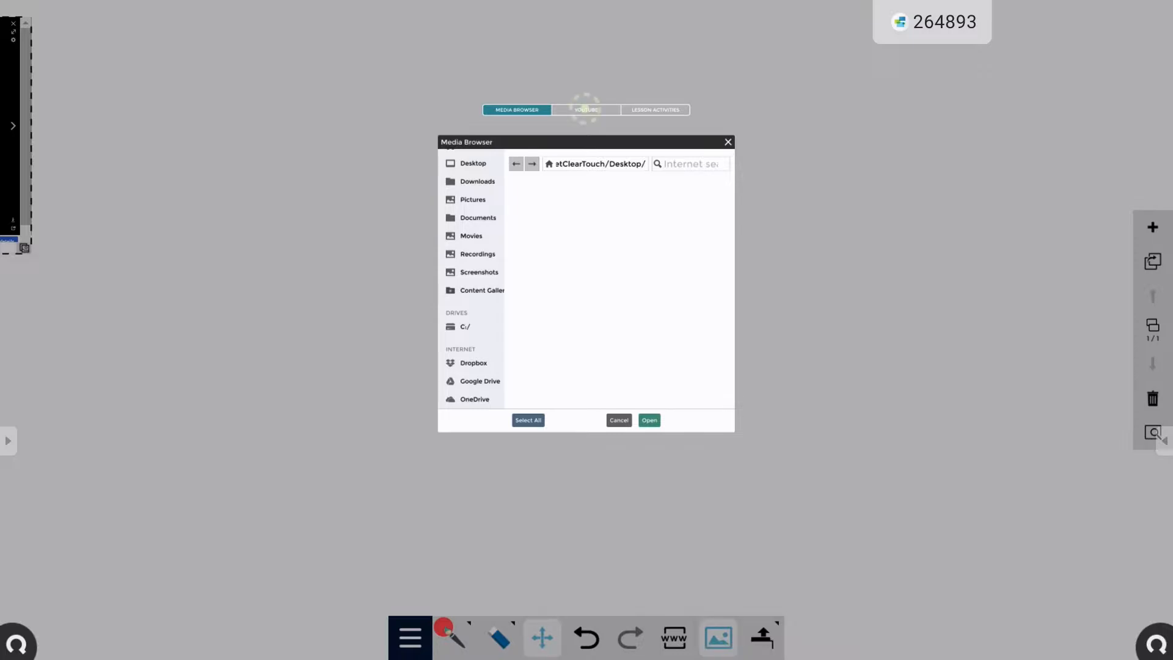
{"action": "left_click", "coordinate": [586, 110]}
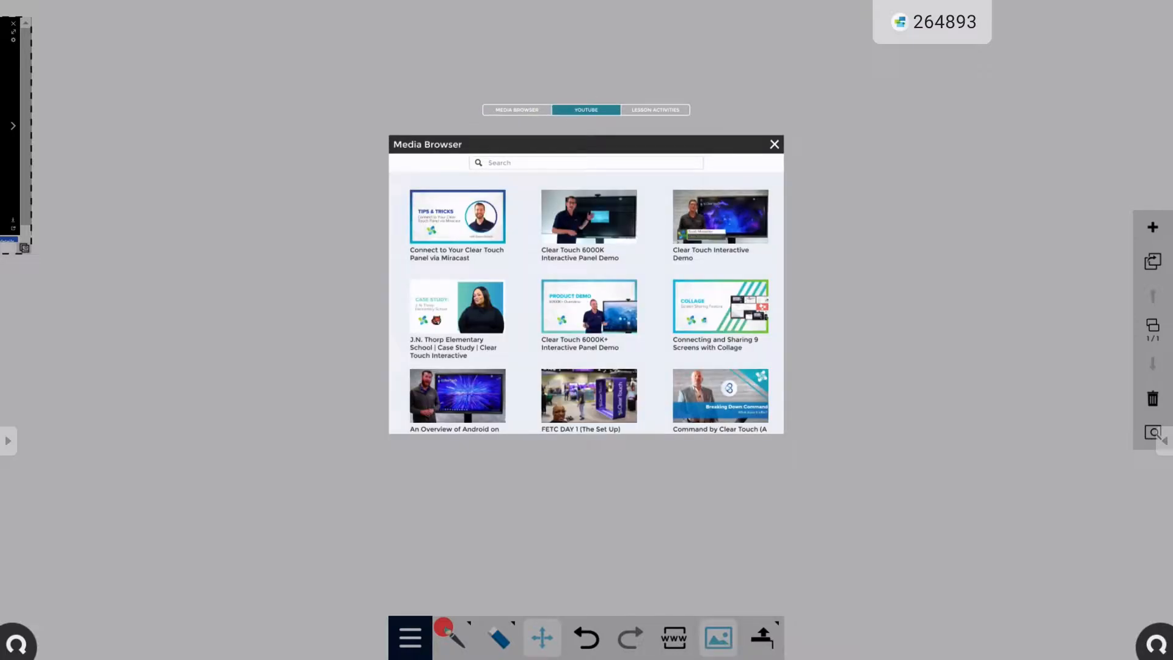
{"action": "left_click", "coordinate": [586, 163]}
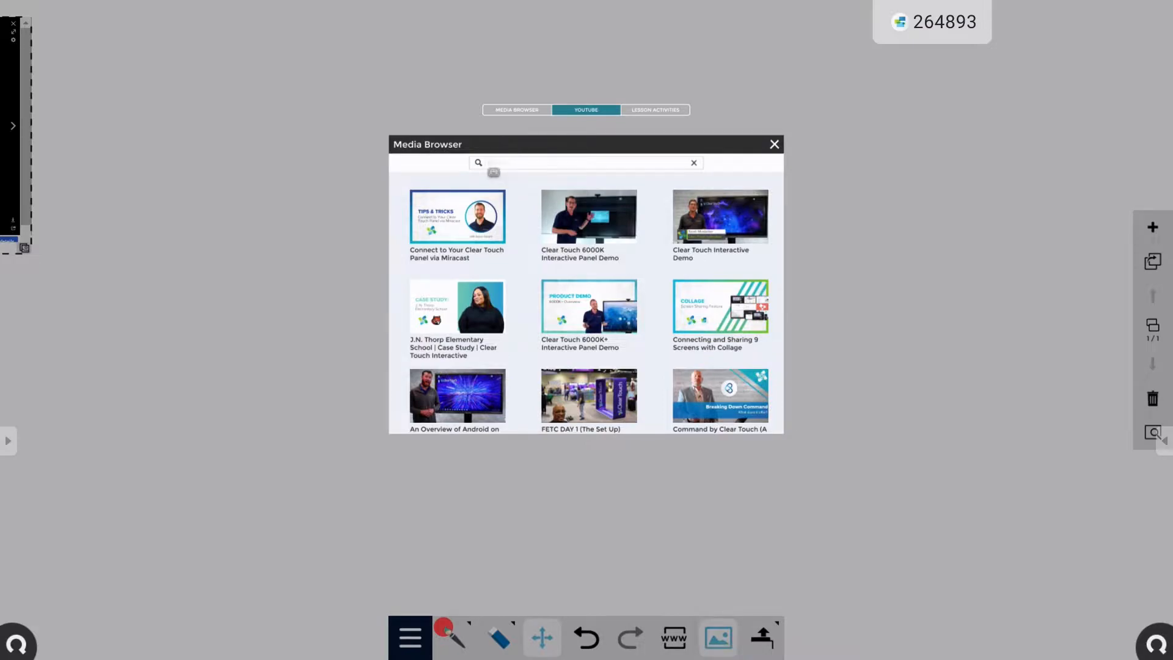
{"action": "left_click", "coordinate": [584, 163]}
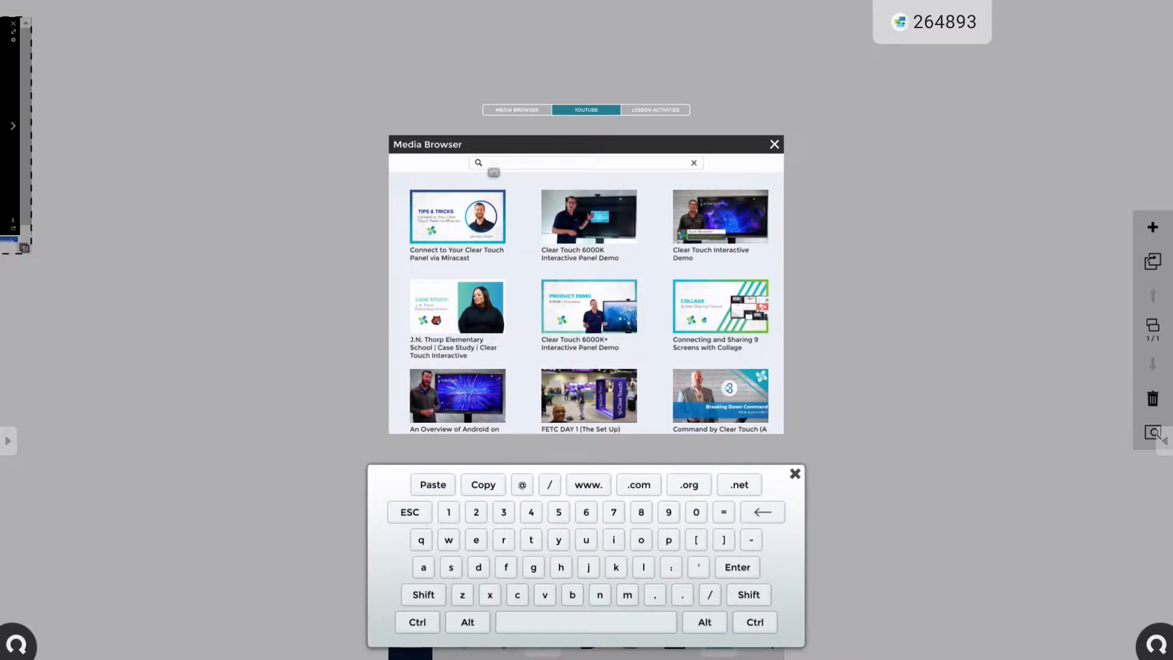
{"action": "type", "text": "scien"}
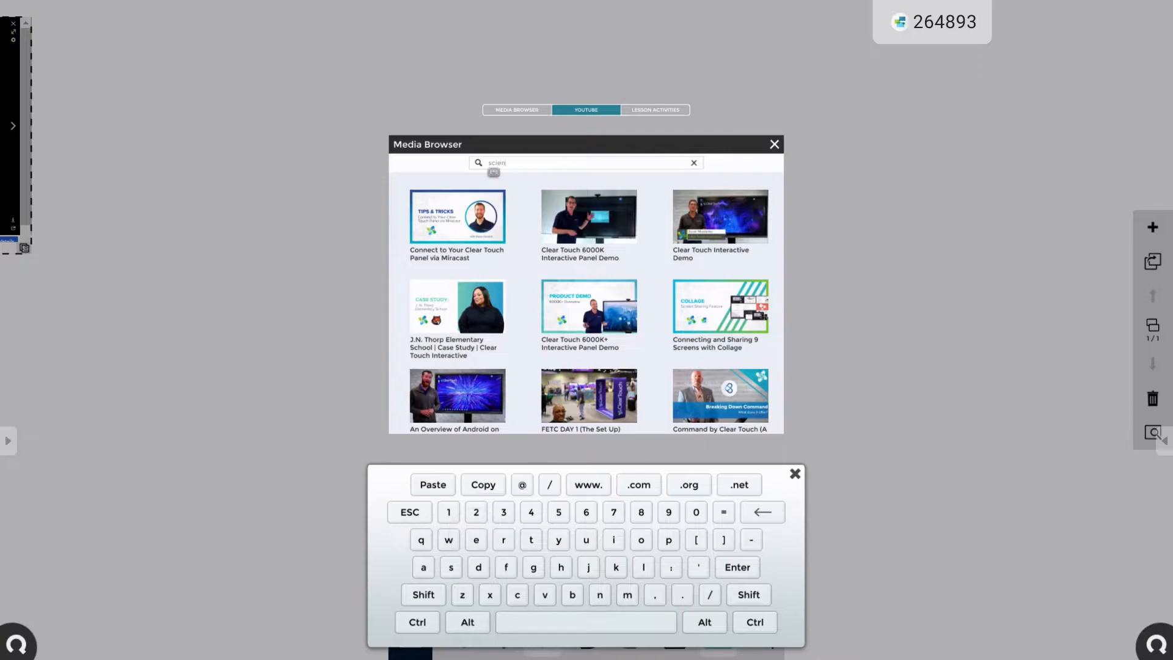
{"action": "type", "text": "science less"}
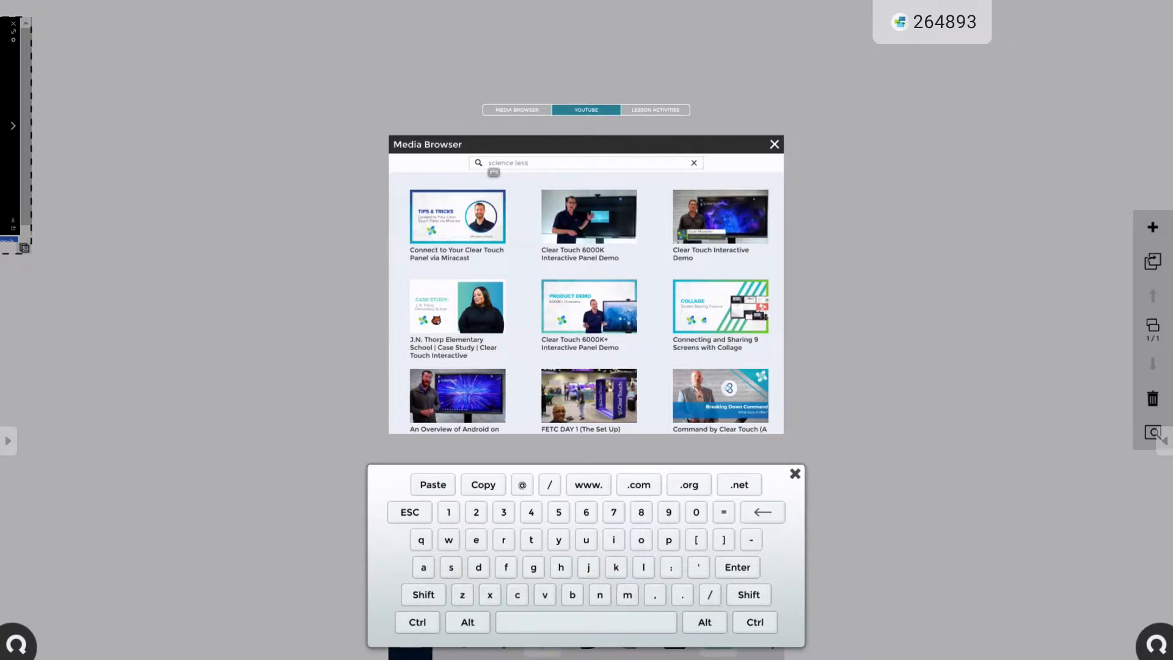
{"action": "type", "text": "ons spa"}
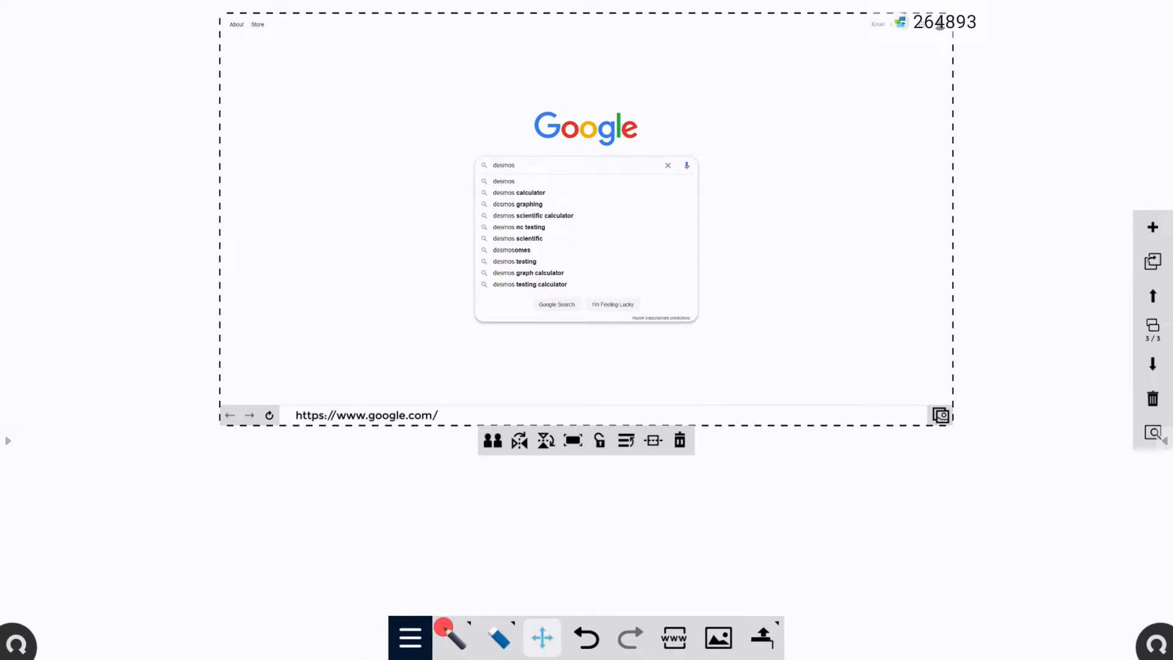
Step: Submit the Google search for 'desmos' in the page-3 embedded browser
{"action": "left_click", "coordinate": [557, 304]}
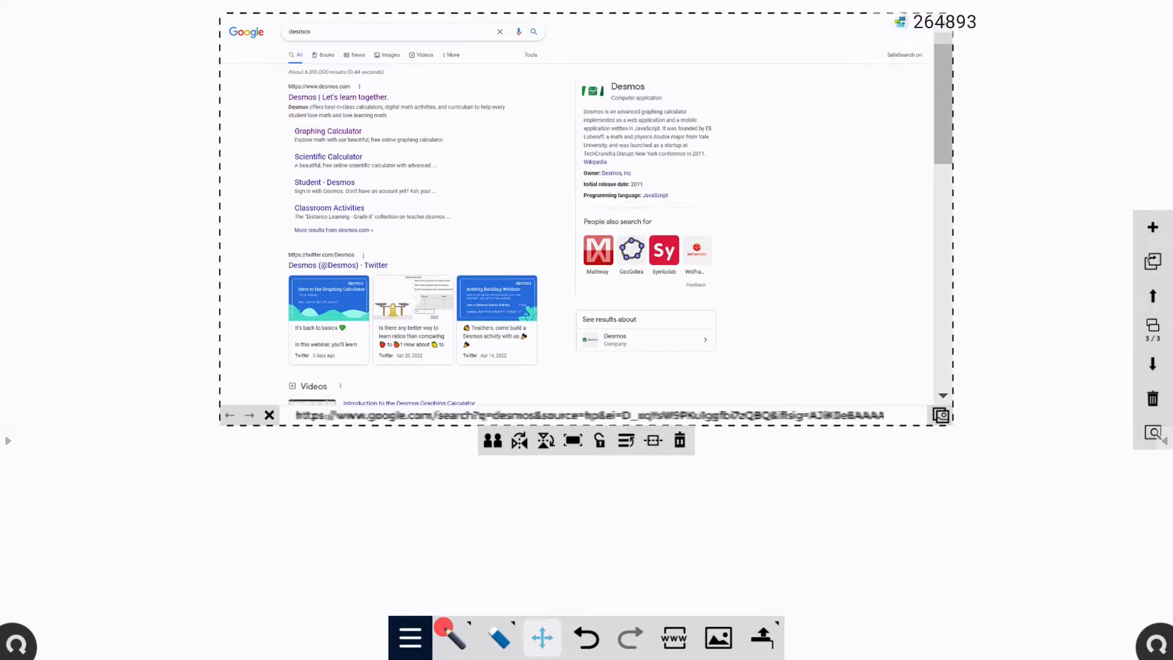